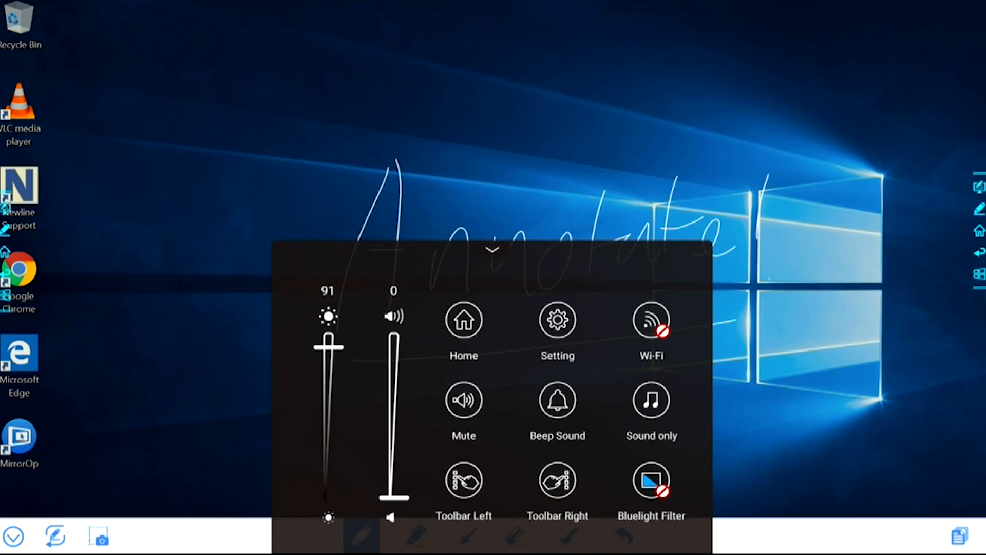
Step: Open the home launcher and confirm OK to return to the Start screen, Built-in PC source
left_click(557, 480)
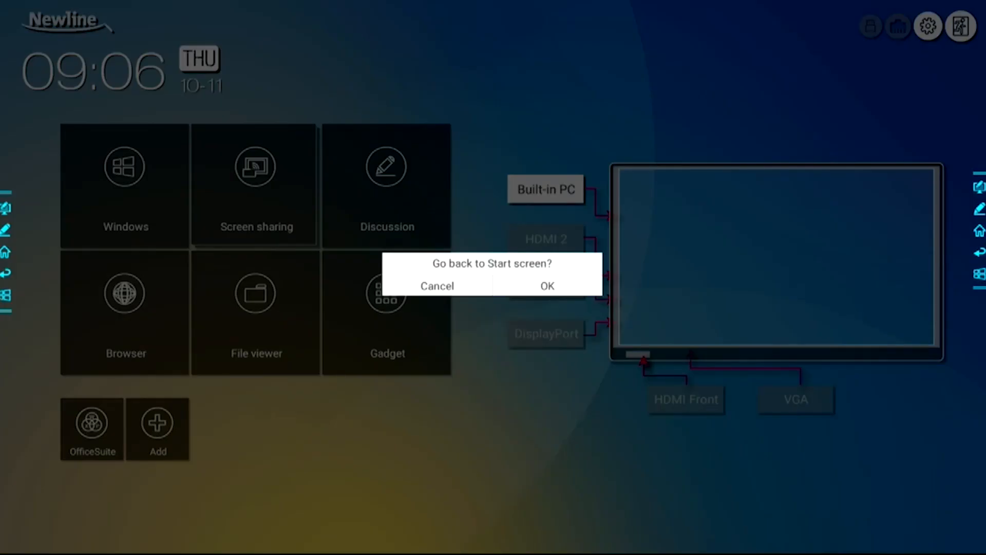
left_click(437, 286)
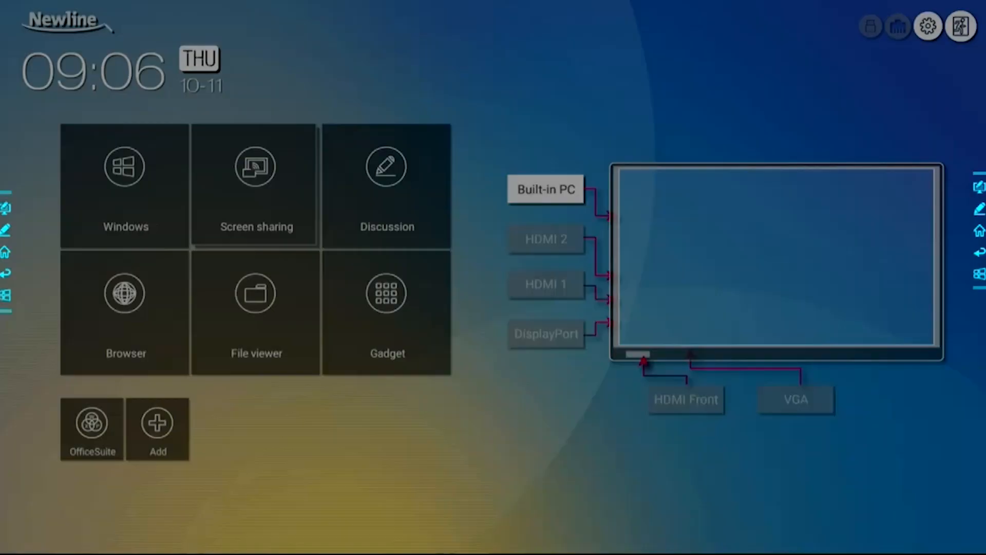